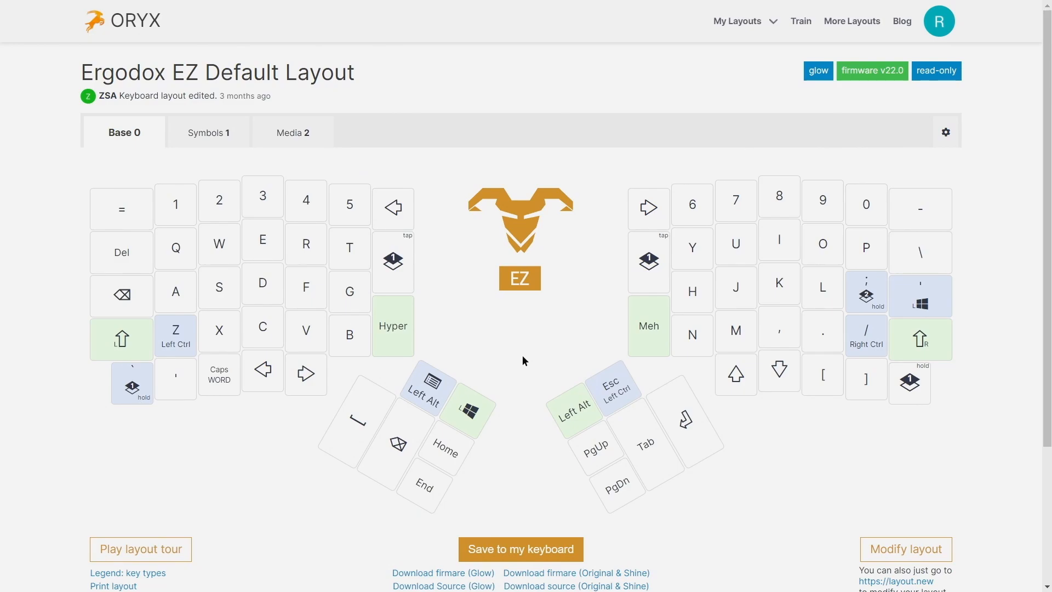
{"action": "mouse_move", "coordinate": [910, 559]}
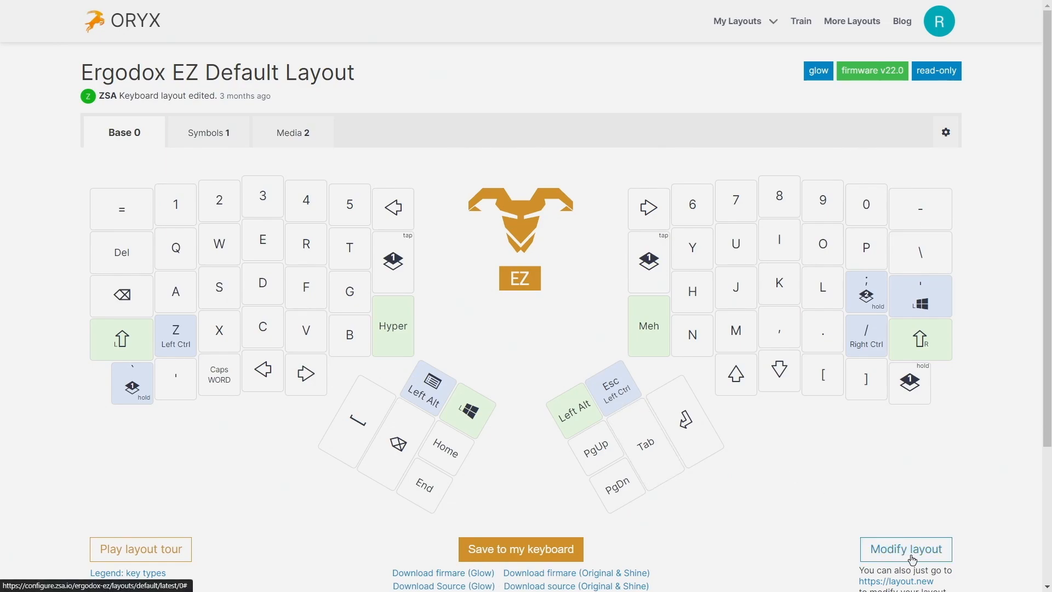
{"action": "mouse_move", "coordinate": [662, 557]}
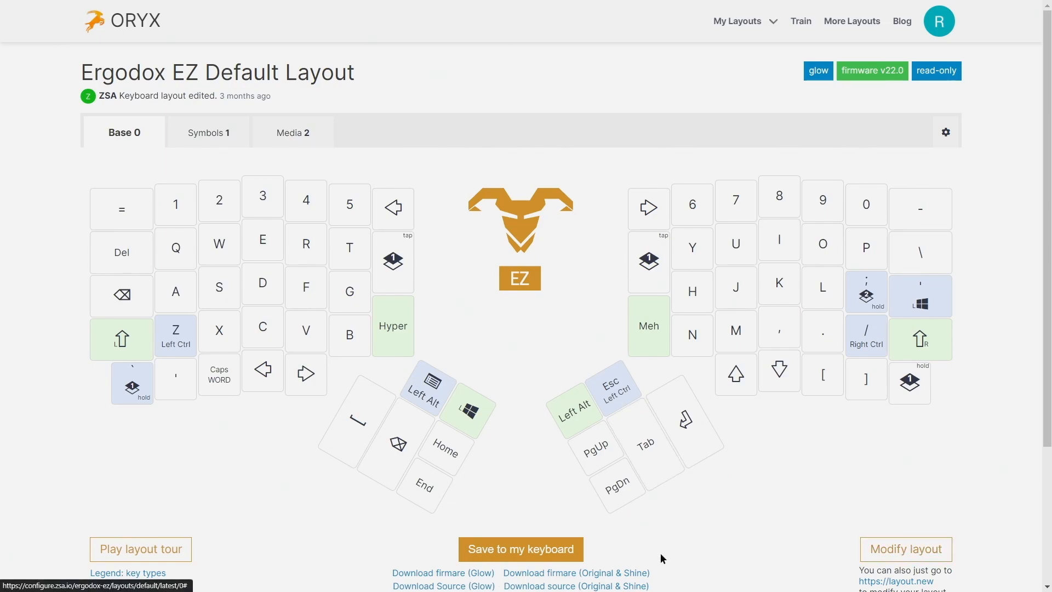
{"action": "mouse_move", "coordinate": [171, 554]}
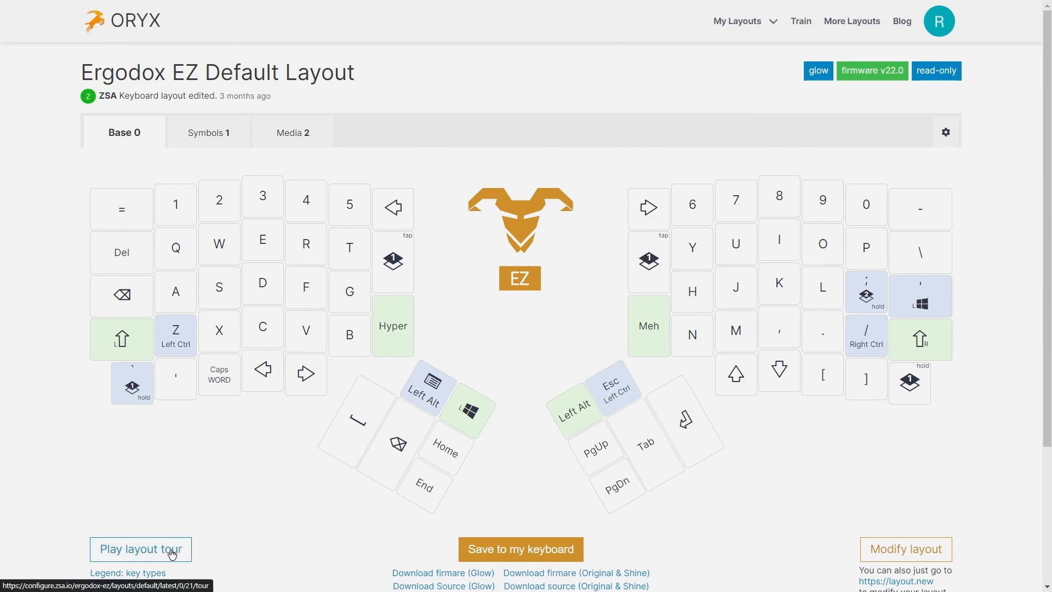
- Start the guided layout tour and step past the Z and slash Right Ctrl tips to the Caps WORD note
{"action": "left_click", "coordinate": [141, 549]}
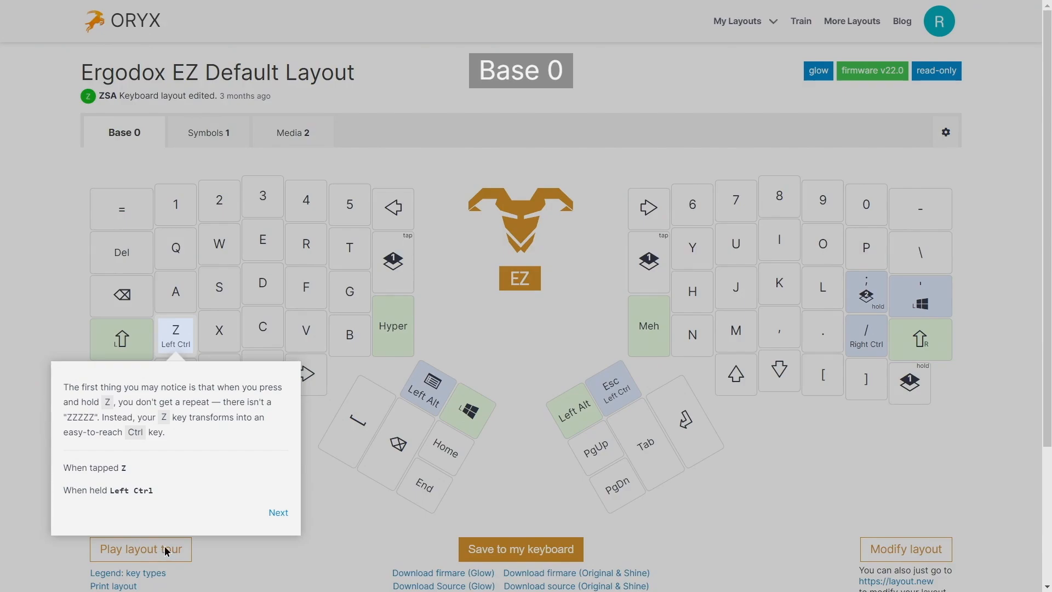
{"action": "mouse_move", "coordinate": [70, 516]}
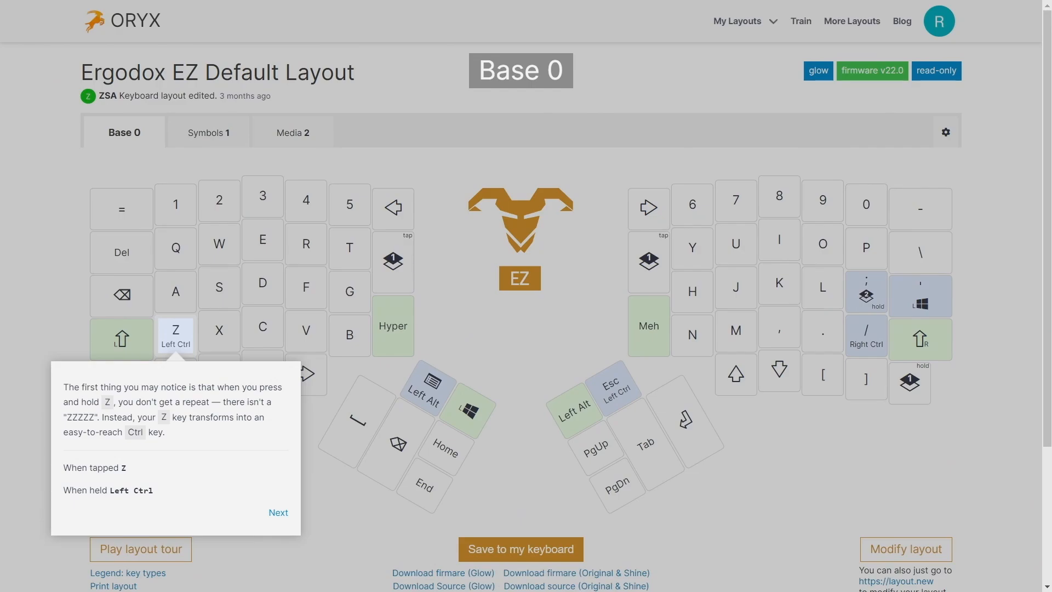
{"action": "left_click", "coordinate": [278, 513]}
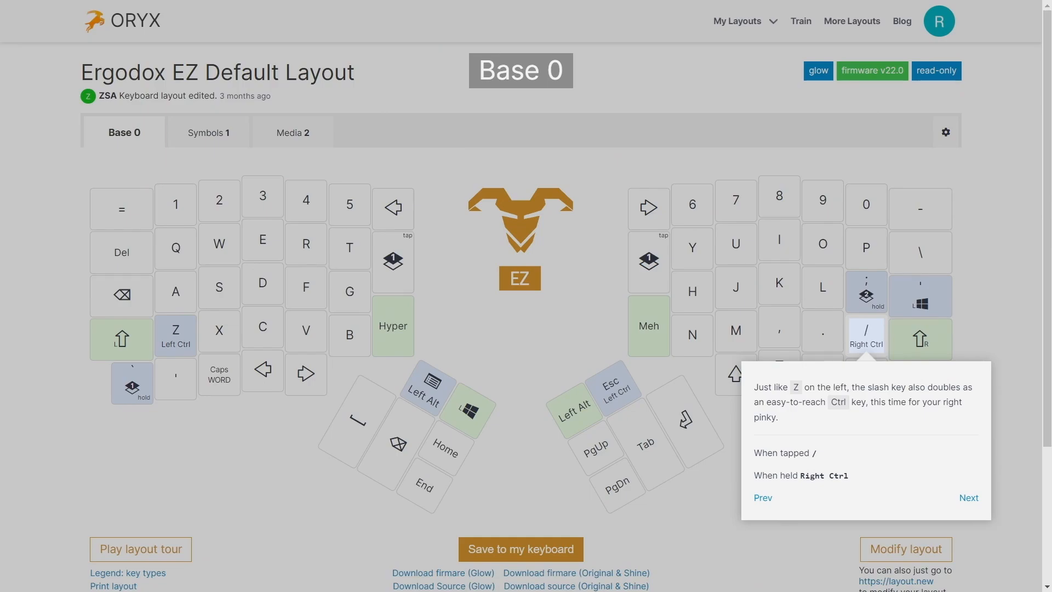
{"action": "left_click", "coordinate": [969, 497]}
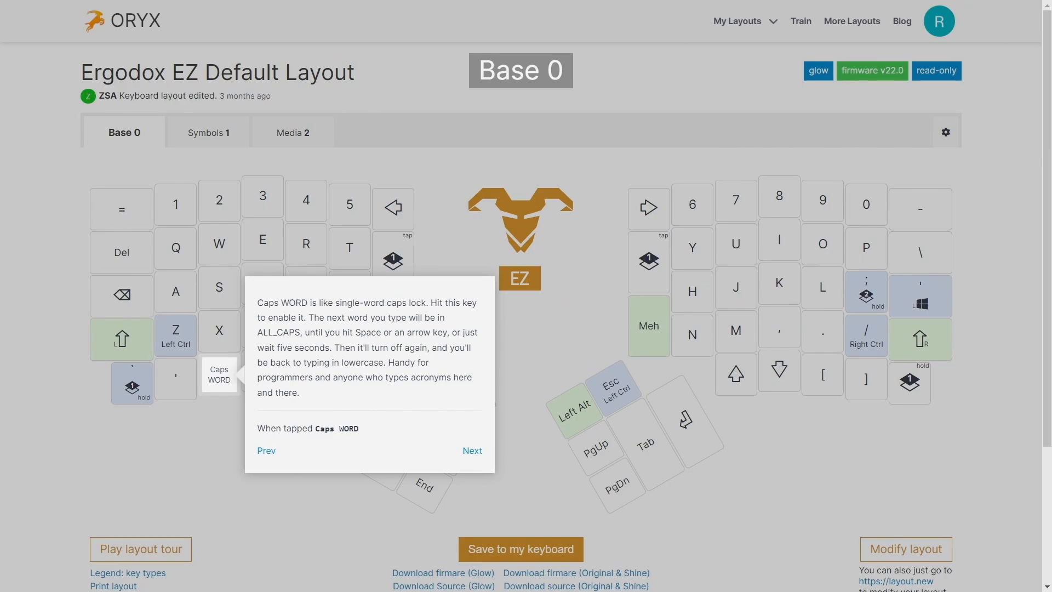
- Advance the tour from Caps WORD to the Hyper key (Alt, Ctrl, Shift and Win/Cmd together)
{"action": "left_click", "coordinate": [471, 450]}
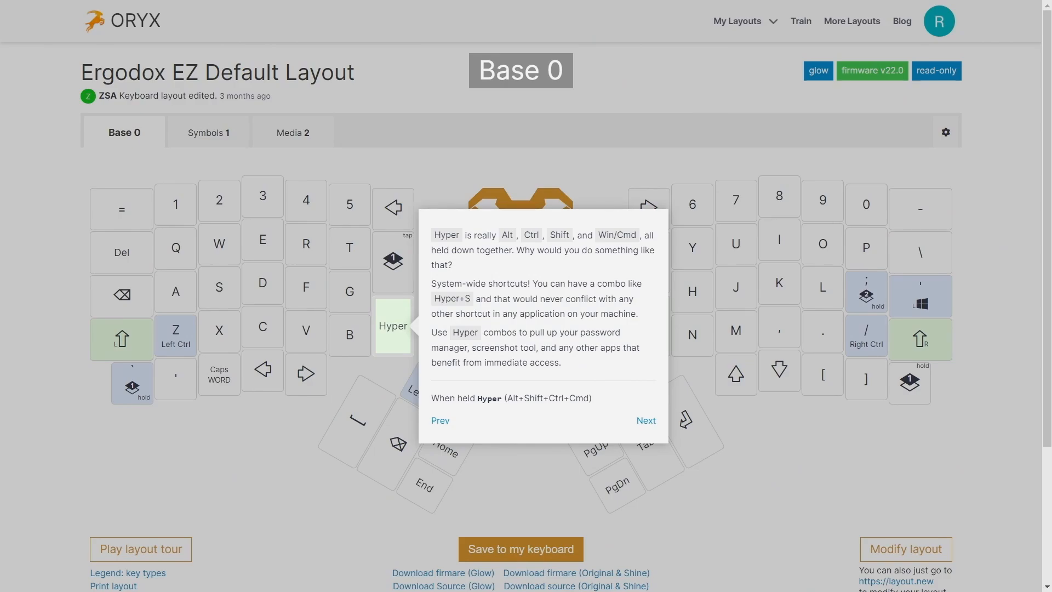
- Step past the Hyper and Meh key tips to the note on Backspace replacing Caps Lock
{"action": "left_click", "coordinate": [647, 421]}
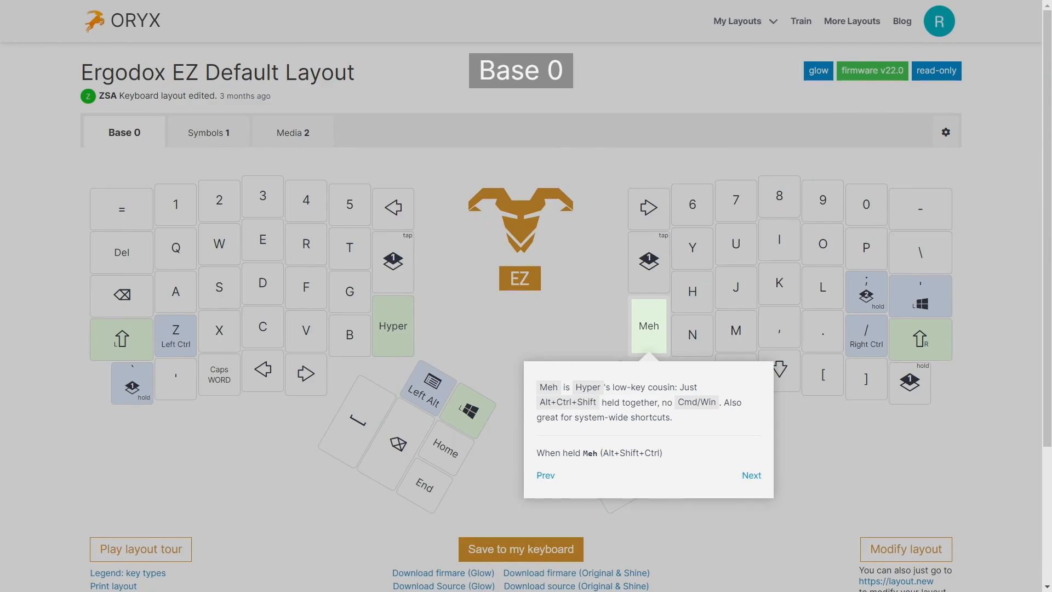
{"action": "left_click", "coordinate": [751, 474]}
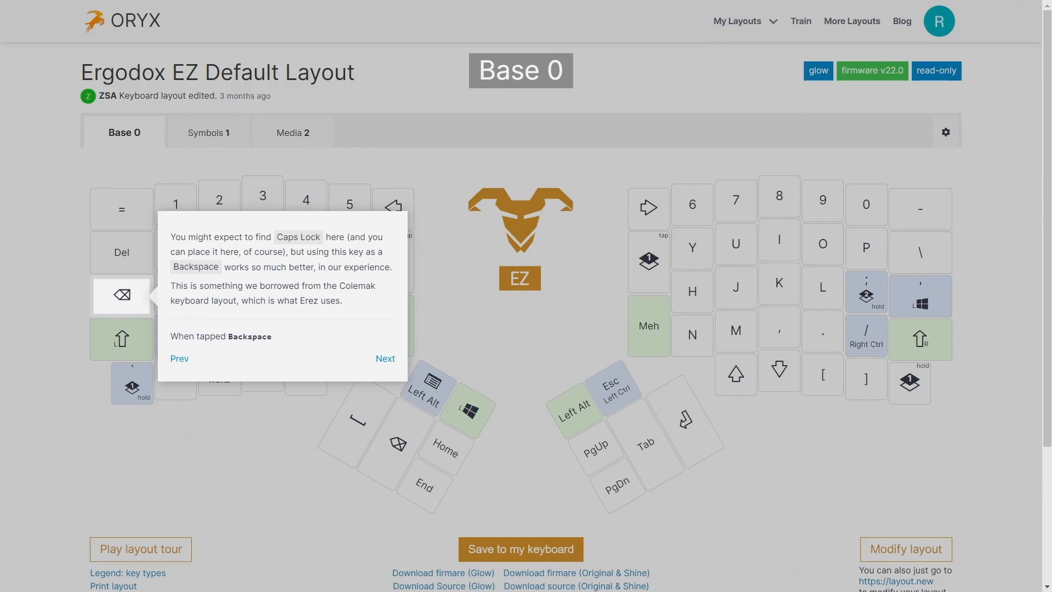
- Step past the Backspace and number-key Shift symbols tips to the layers introduction on the backtick key
{"action": "left_click", "coordinate": [385, 357]}
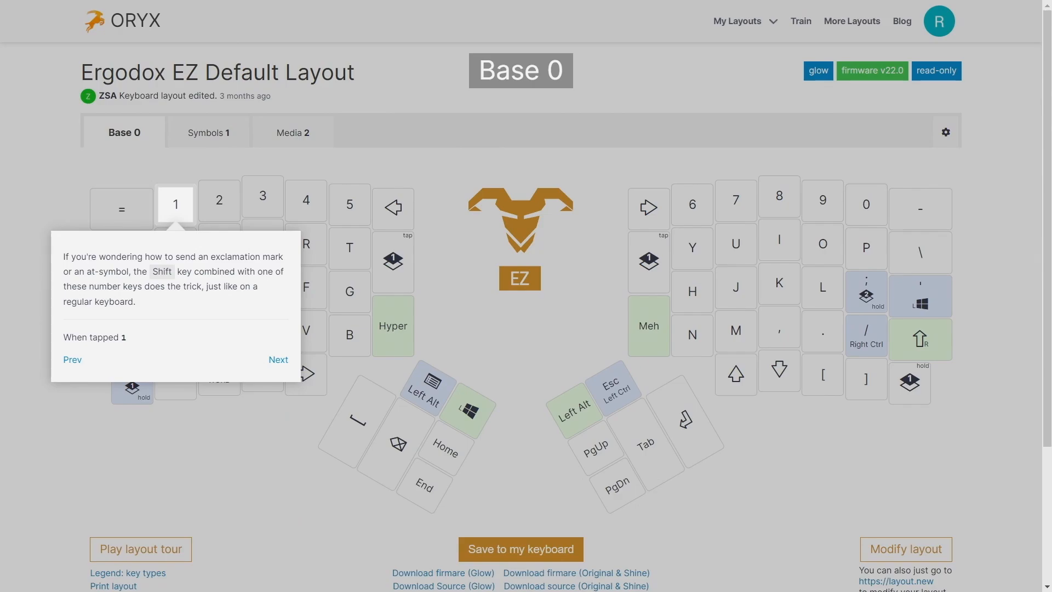
{"action": "left_click", "coordinate": [278, 360]}
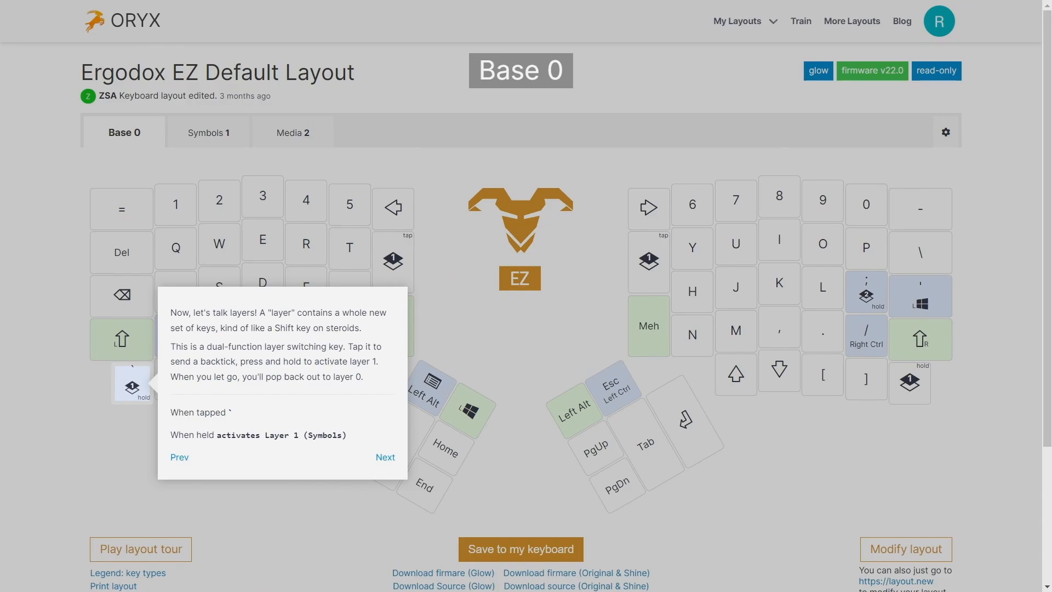
- Step through the tap-to-toggle layer 1 key tip to the Symbols 1 layer and its Esc note
{"action": "left_click", "coordinate": [385, 457]}
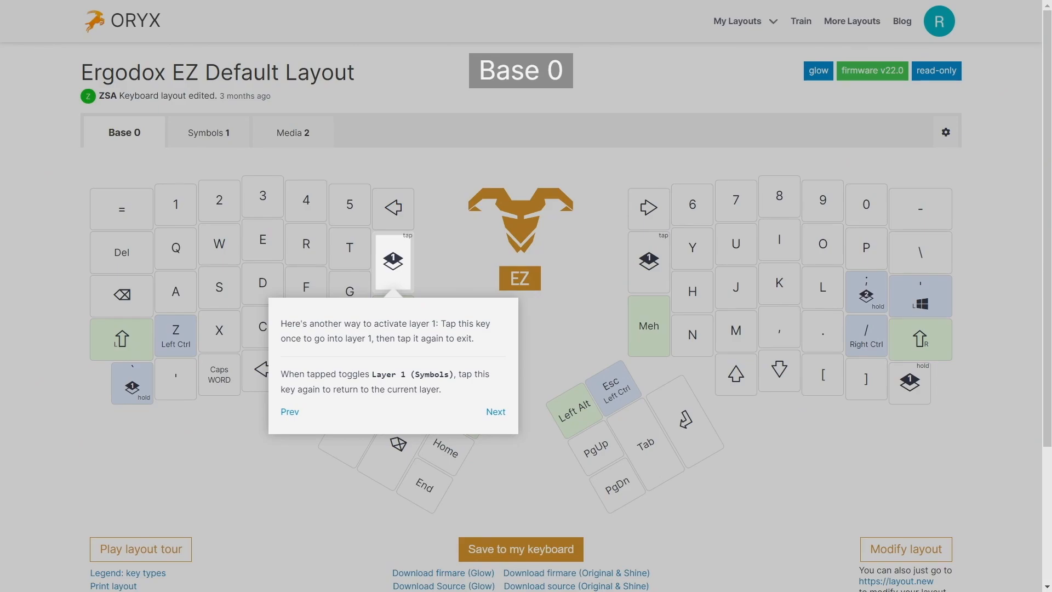
{"action": "left_click", "coordinate": [495, 411]}
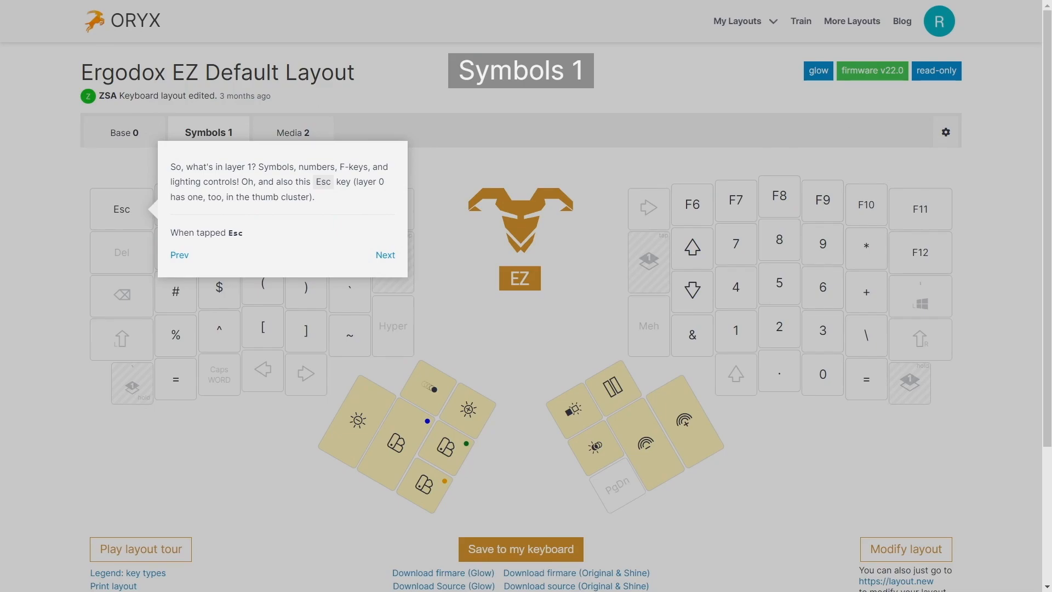
- Step the Symbols layer tour past the Esc and F-keys notes and the right-hand numpad to the left-hand symbols
{"action": "left_click", "coordinate": [384, 254]}
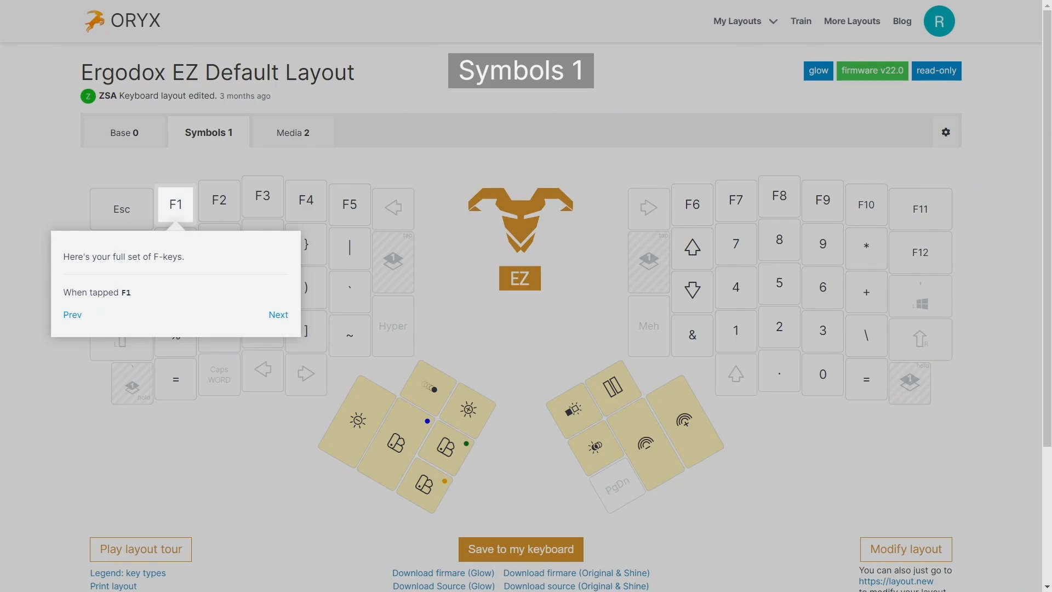
{"action": "left_click", "coordinate": [278, 315]}
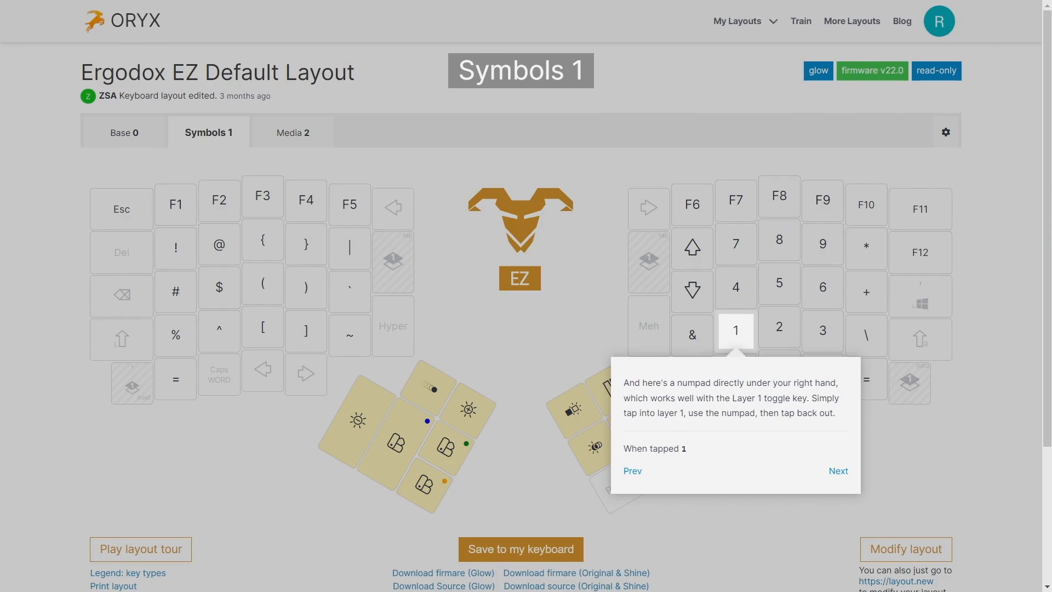
{"action": "left_click", "coordinate": [632, 470]}
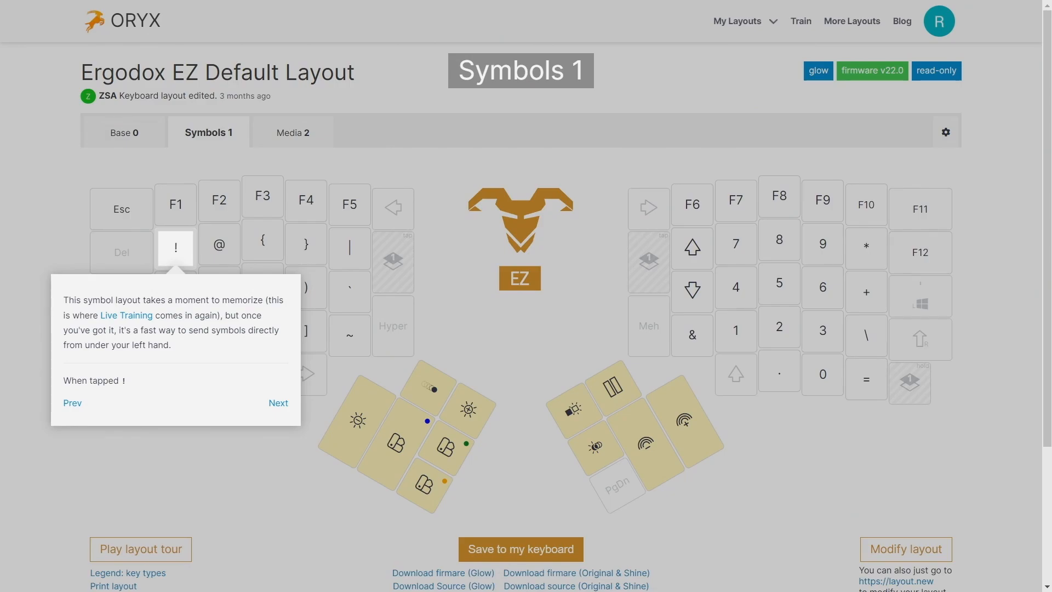
- Advance from the left-hand symbols tip to the master lighting toggle key explanation
{"action": "left_click", "coordinate": [278, 403]}
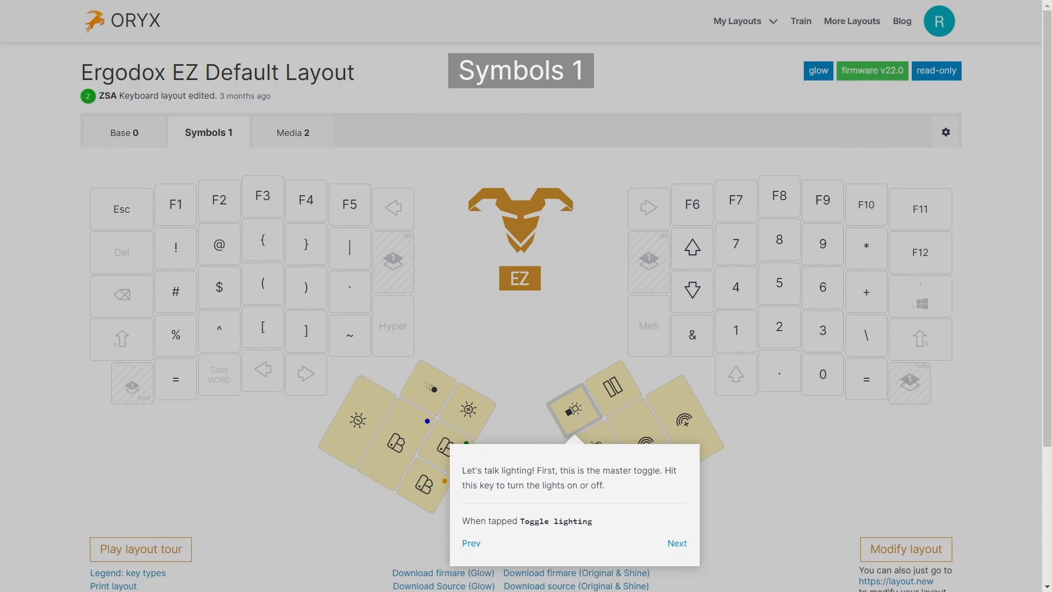
- Step through the animation, brightness, hue and set-colour lighting keys back to Base 0's layer 2 key
{"action": "left_click", "coordinate": [677, 542]}
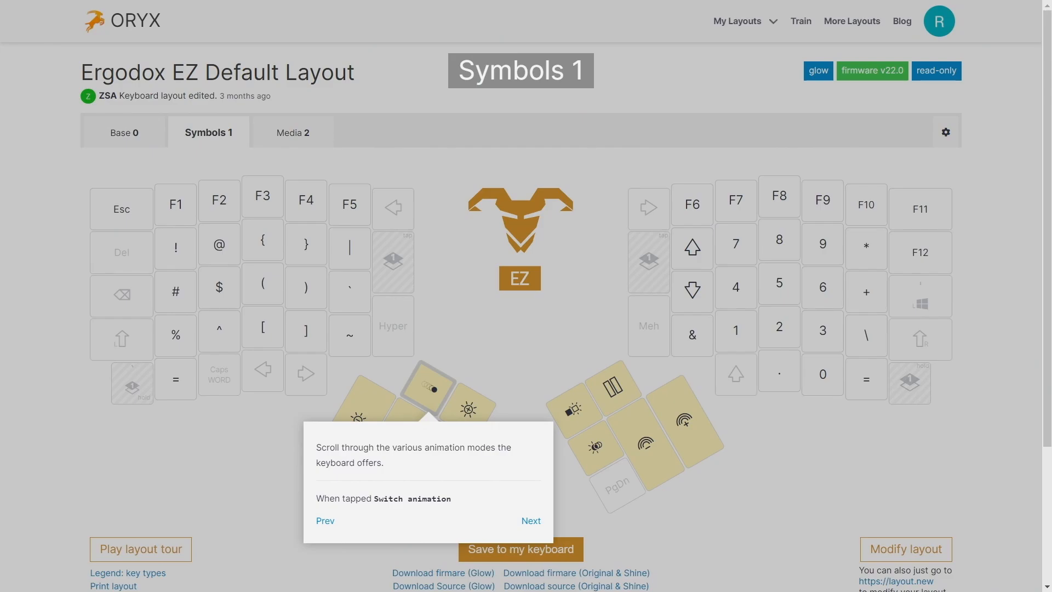
{"action": "left_click", "coordinate": [531, 521]}
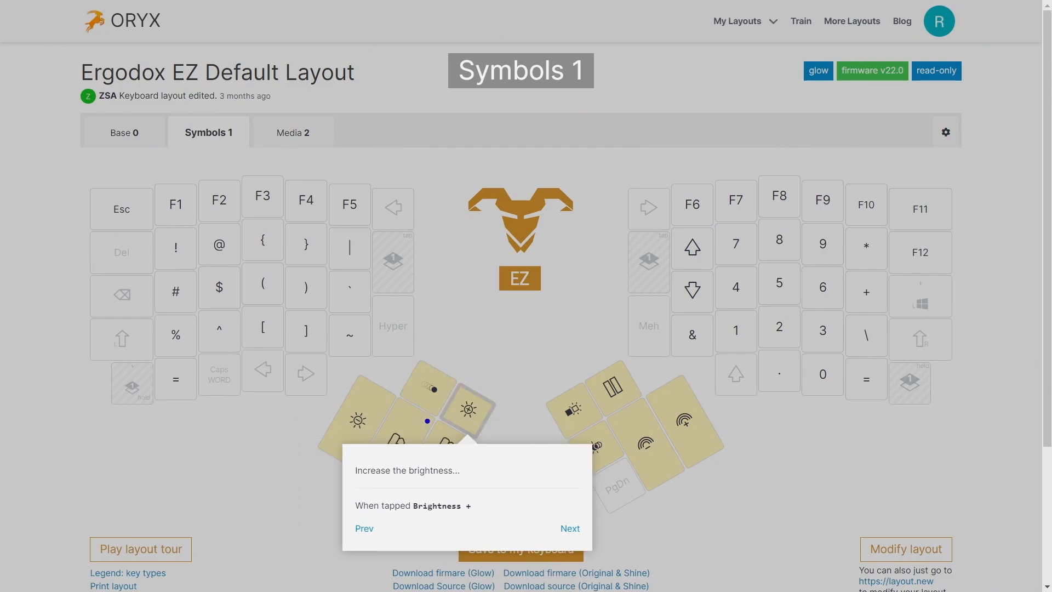
{"action": "left_click", "coordinate": [570, 529]}
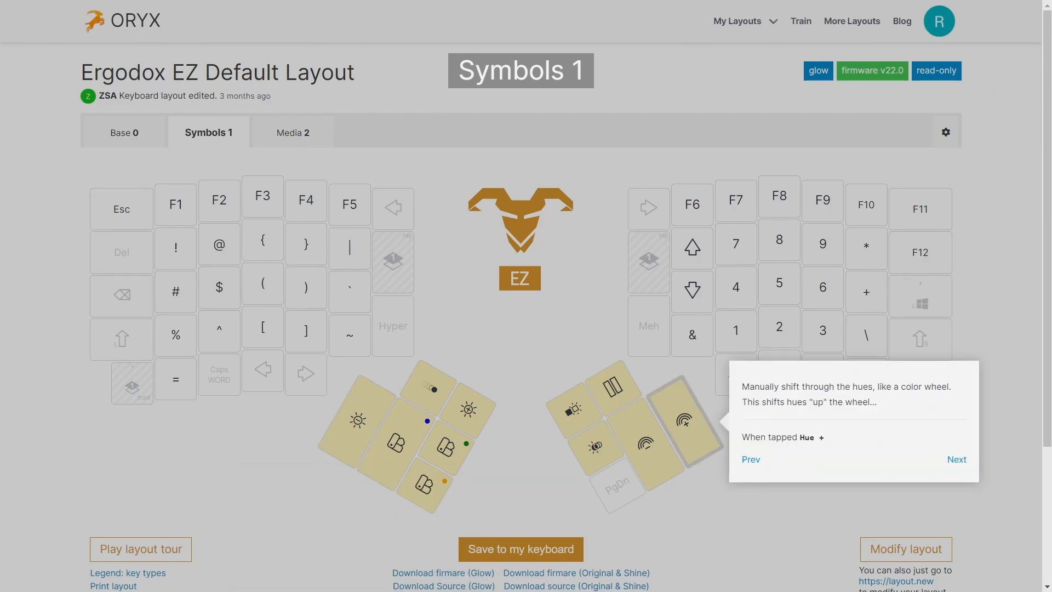
{"action": "left_click", "coordinate": [956, 459]}
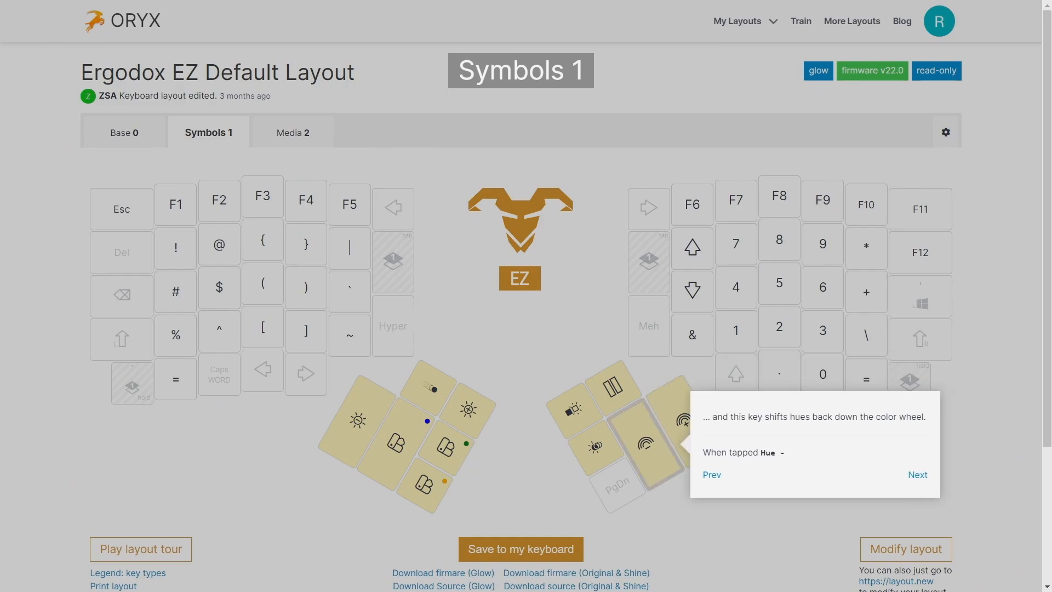
{"action": "left_click", "coordinate": [918, 474]}
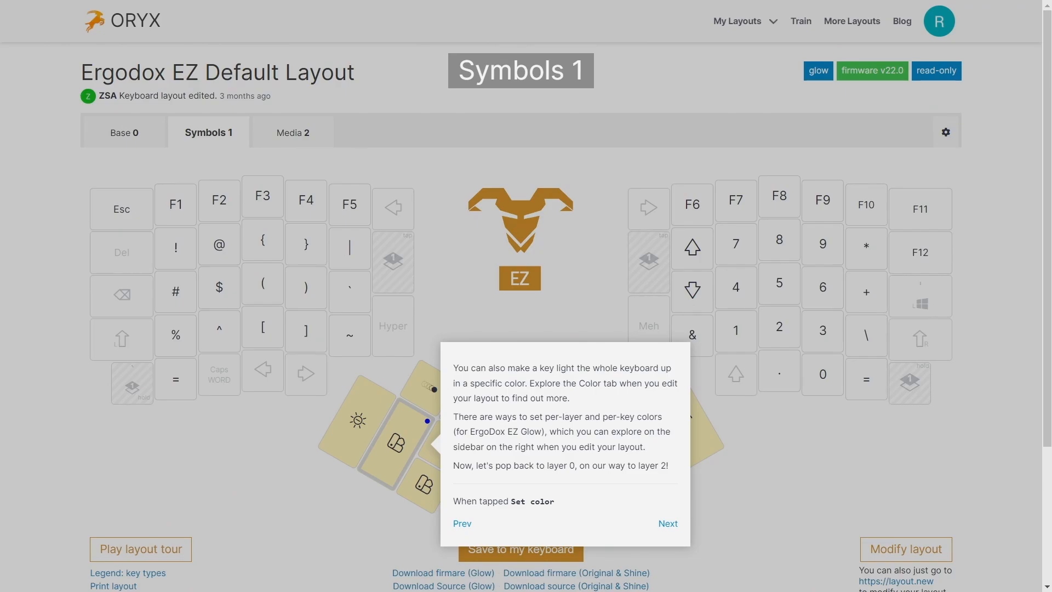
{"action": "left_click", "coordinate": [668, 523]}
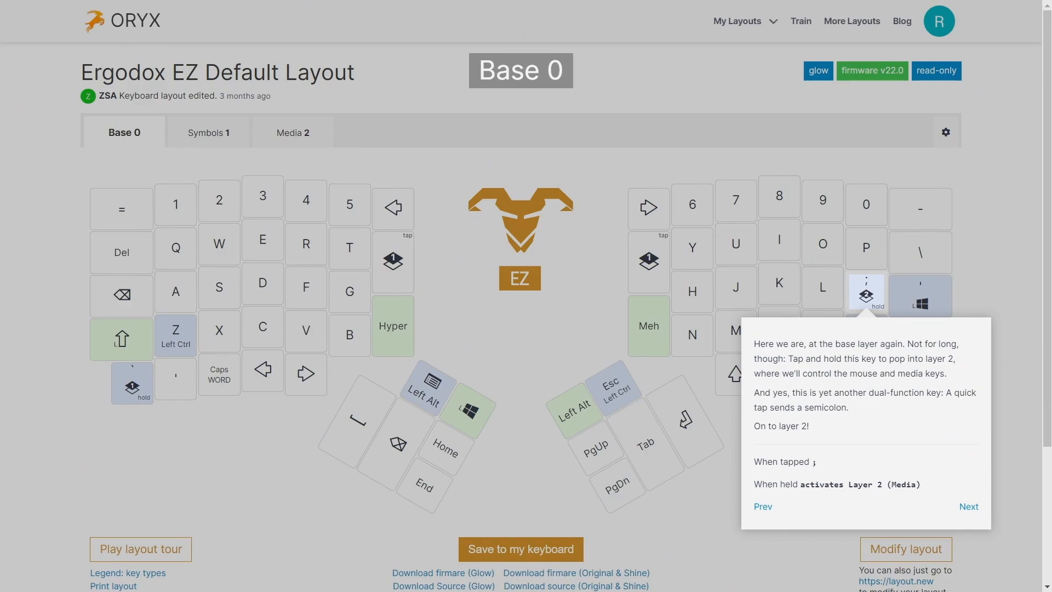
- Advance the tour into the Media 2 layer at the Play/Pause key explanation
{"action": "left_click", "coordinate": [969, 506]}
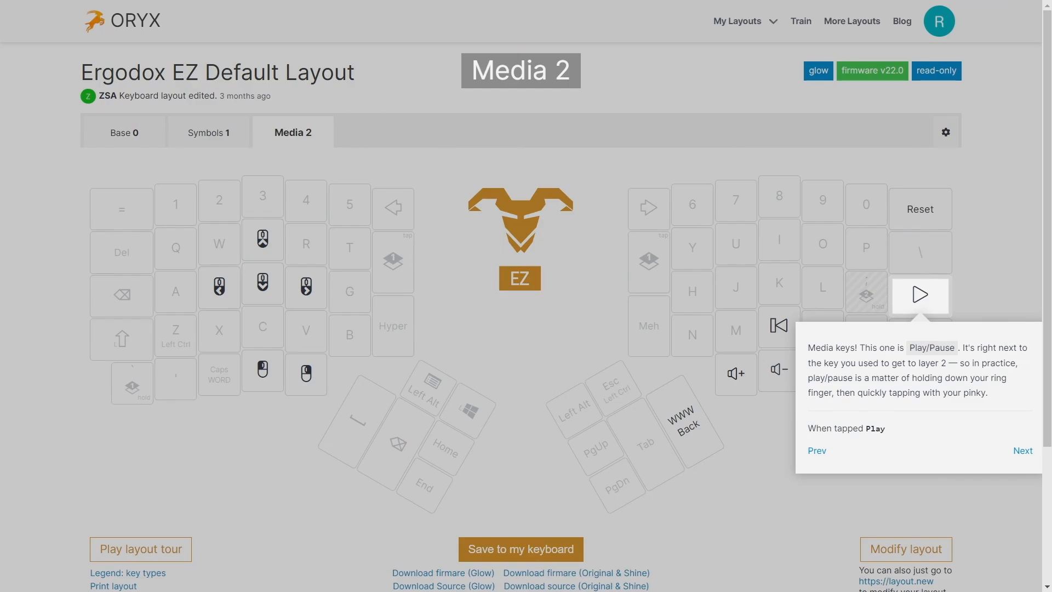
- Step through the media keys and the Reset key tip to the final 'Make it yours' popover
{"action": "left_click", "coordinate": [1022, 450]}
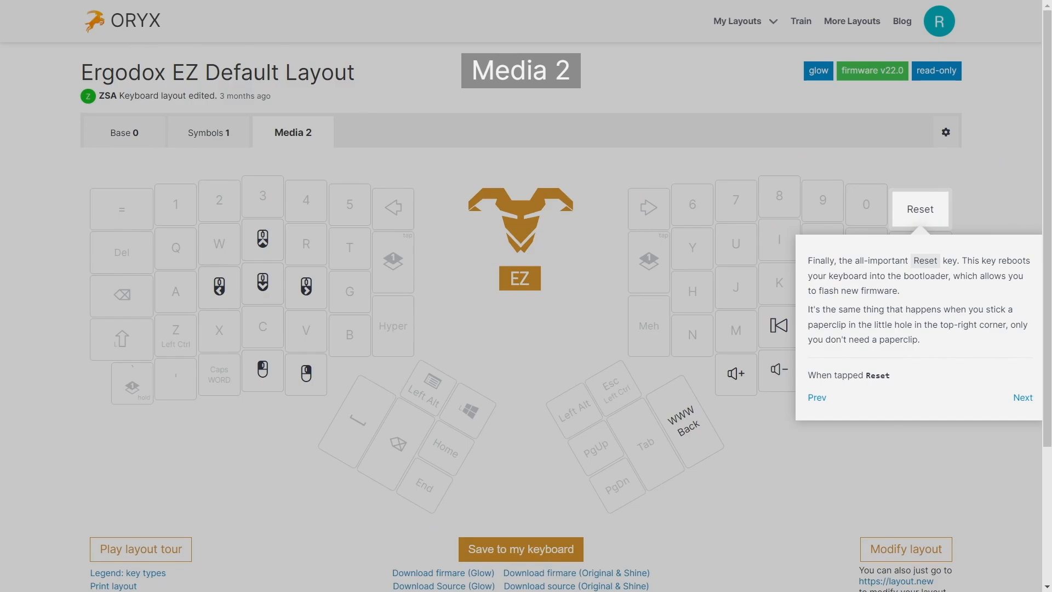
{"action": "left_click", "coordinate": [1022, 398]}
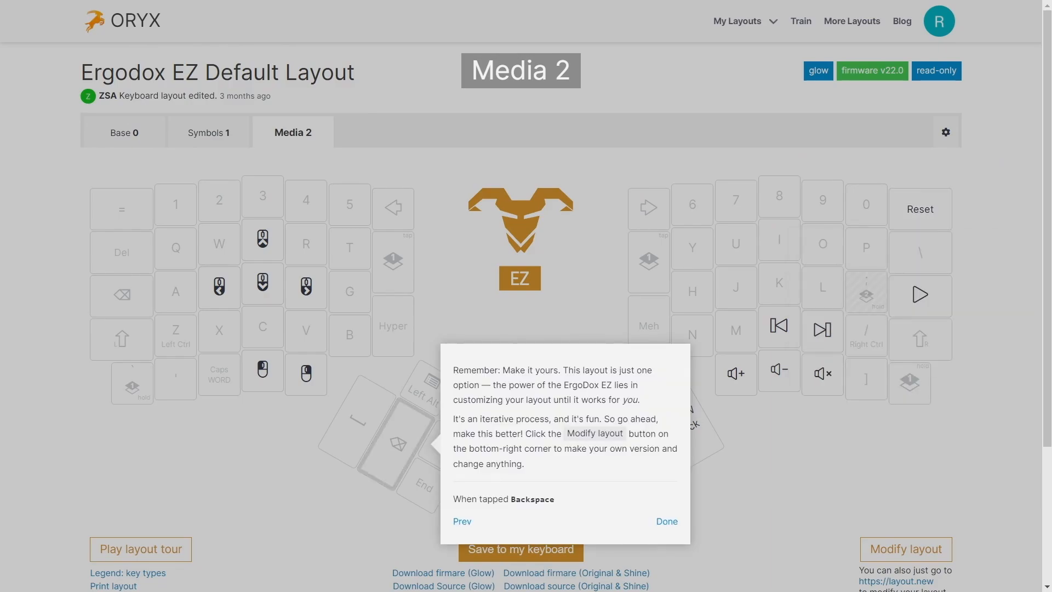